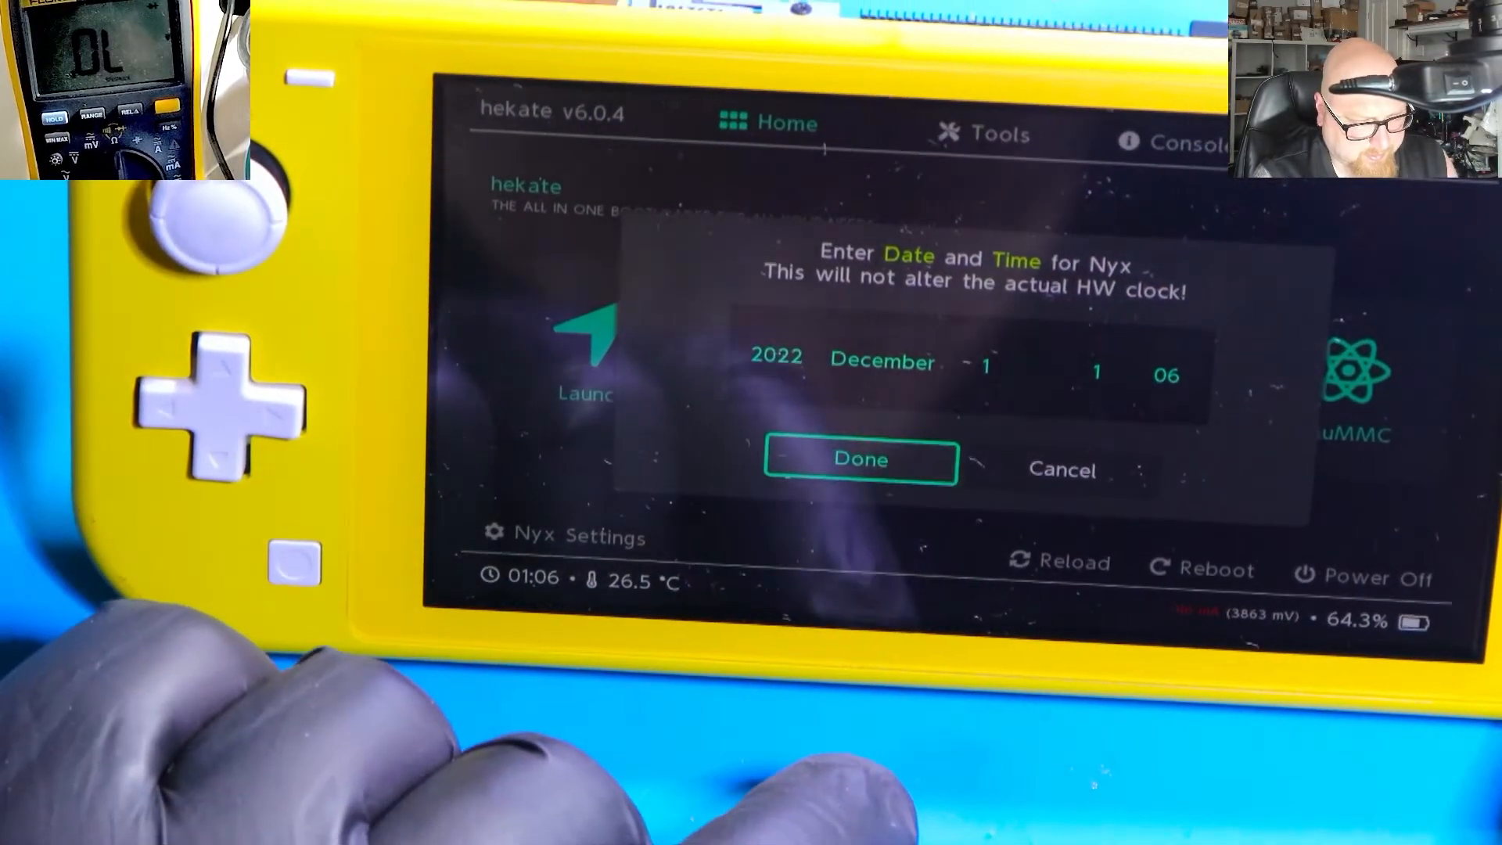
# Step: Confirm the entered Nyx date and time and dismiss the 'configuration saved' message
pyautogui.click(860, 460)
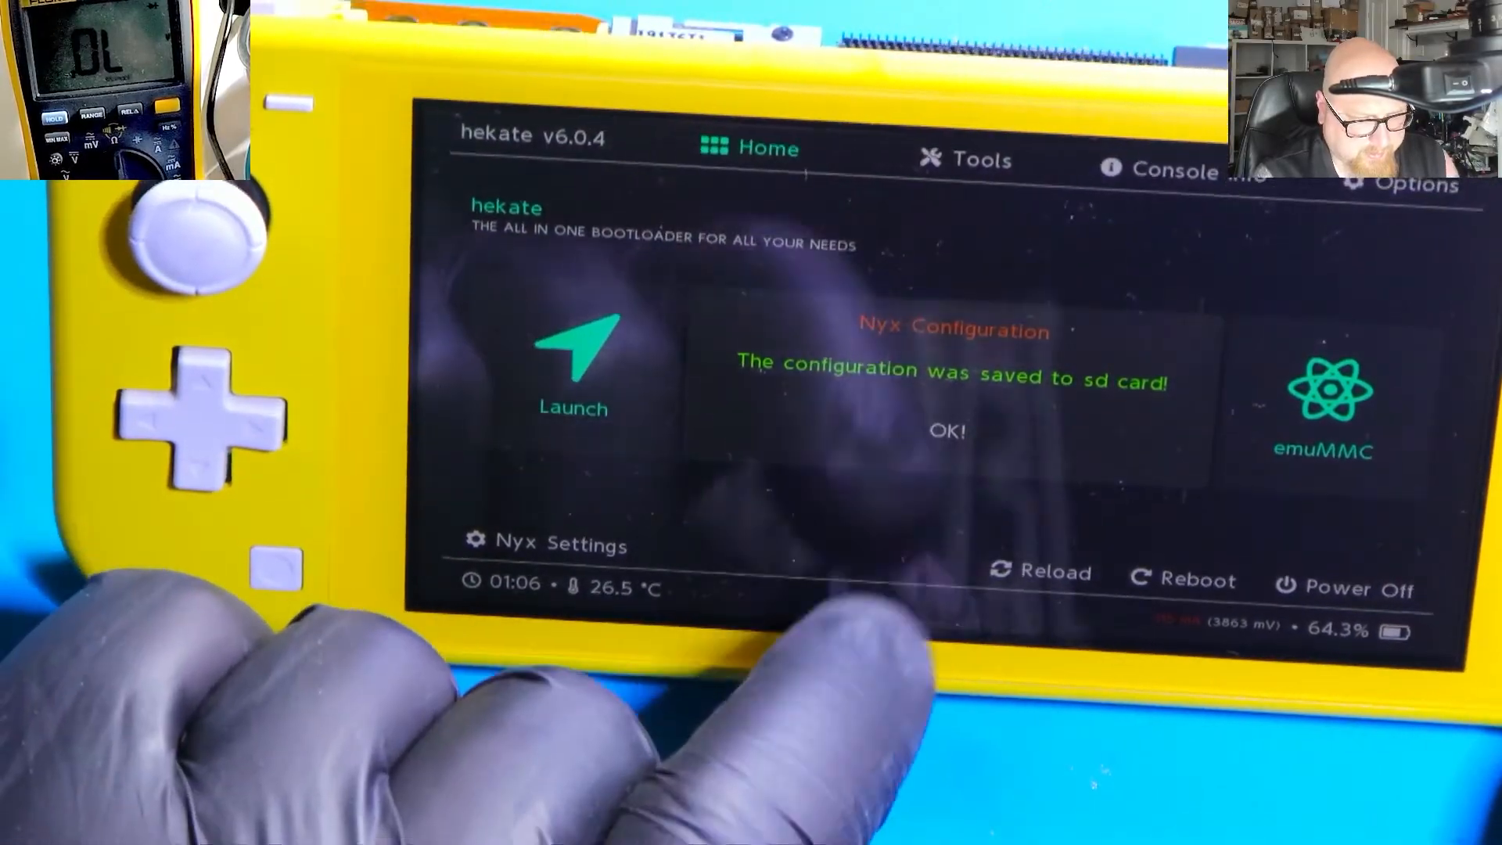
pyautogui.click(948, 430)
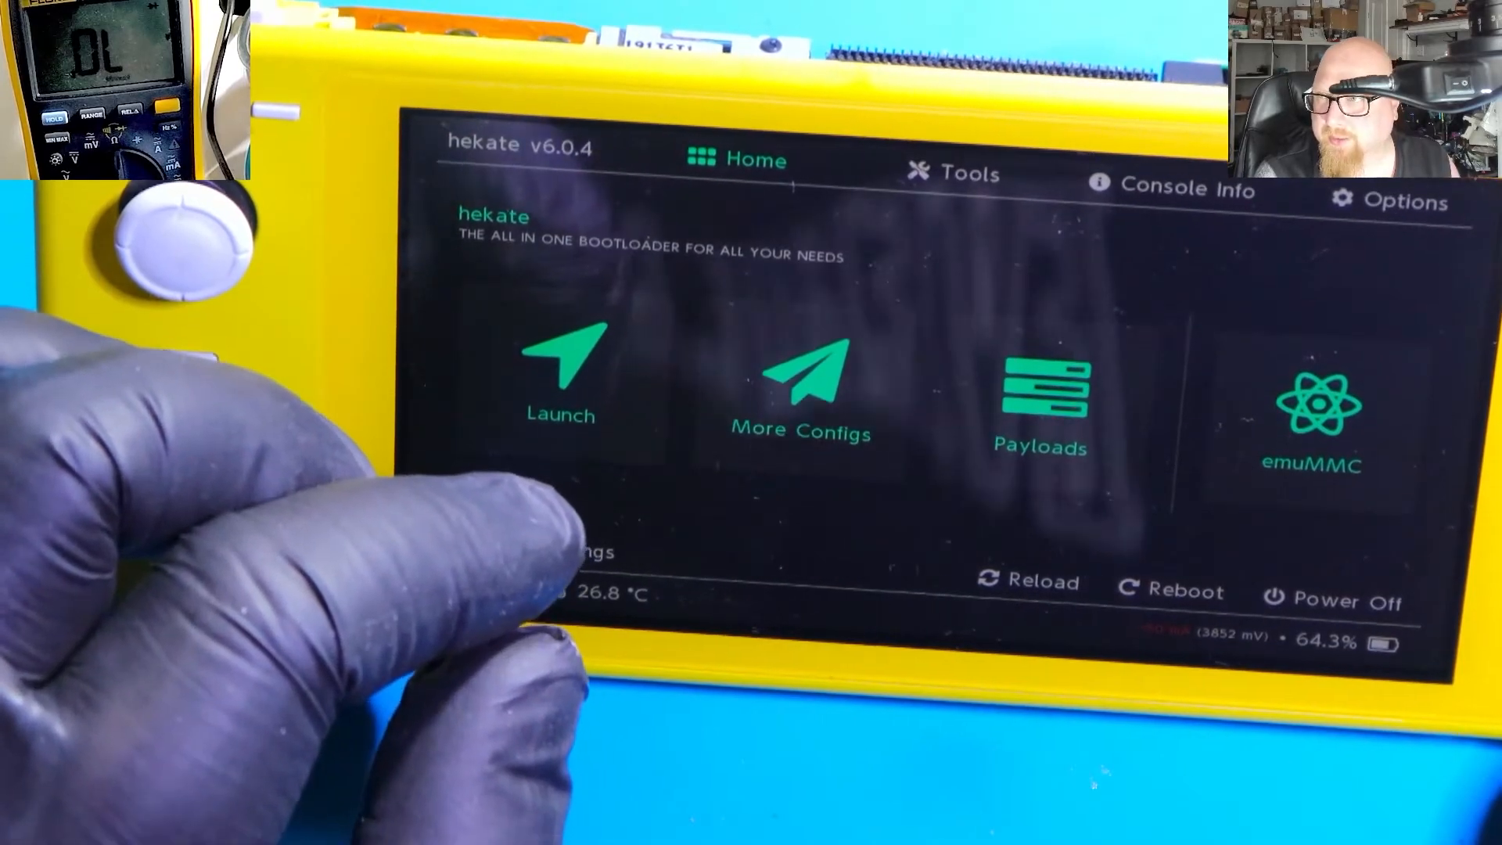
# Step: Boot the 'CFW - emuMMC' configuration from hekate's Launch menu
pyautogui.click(558, 374)
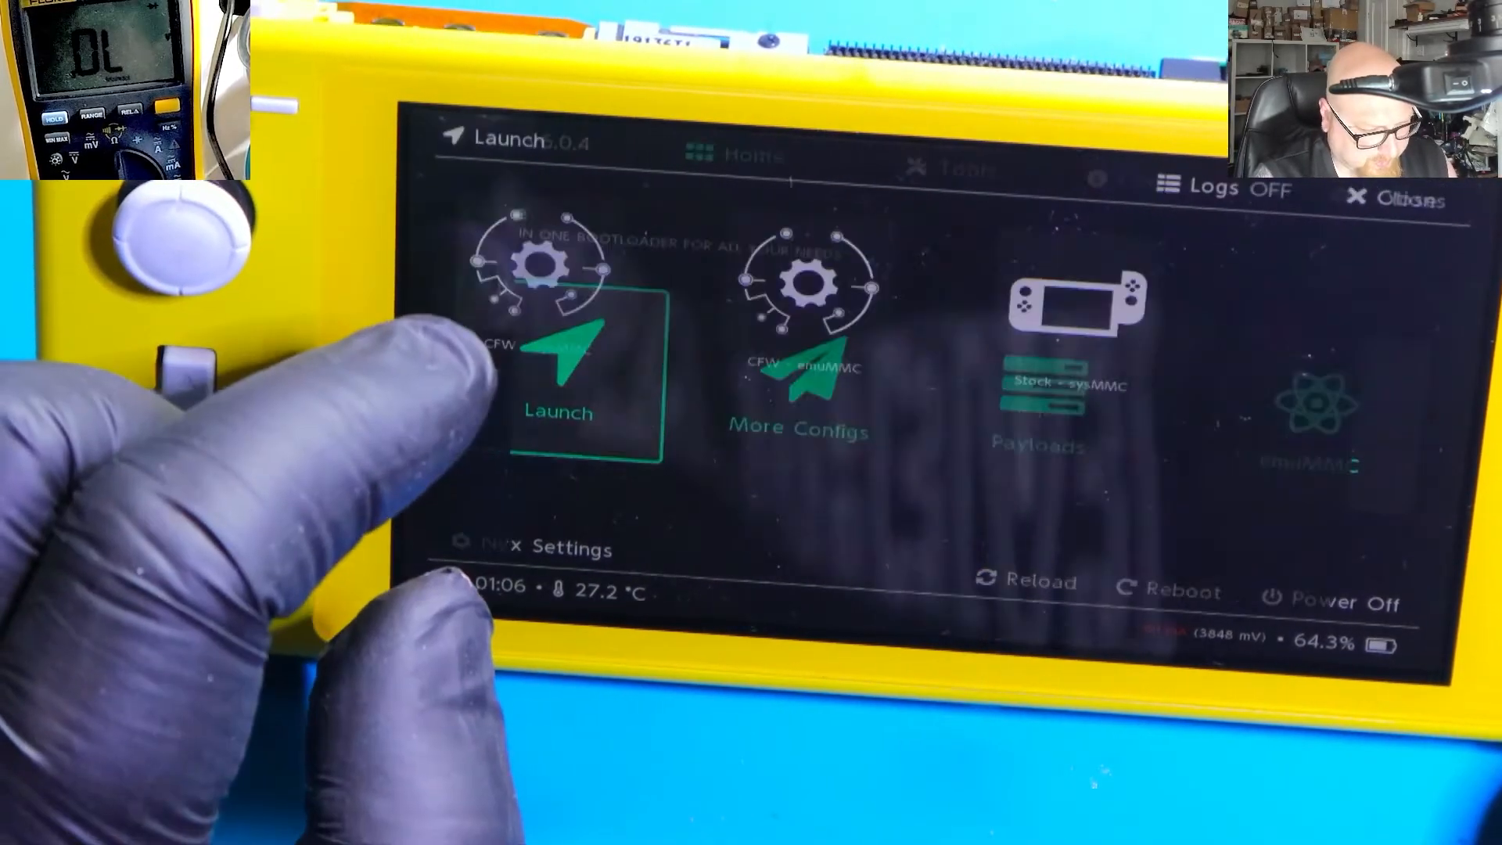
pyautogui.click(568, 383)
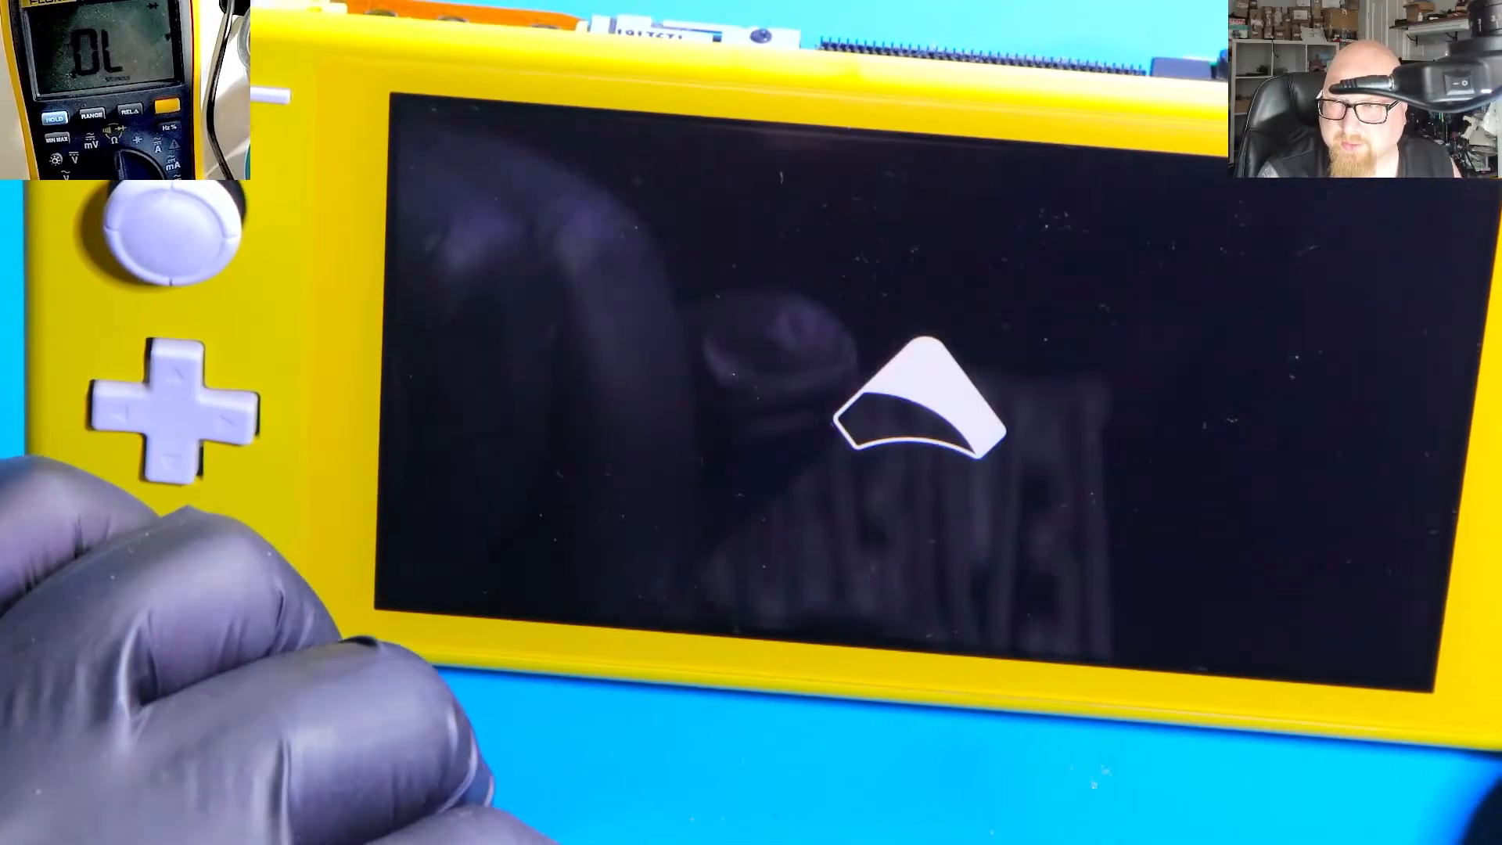